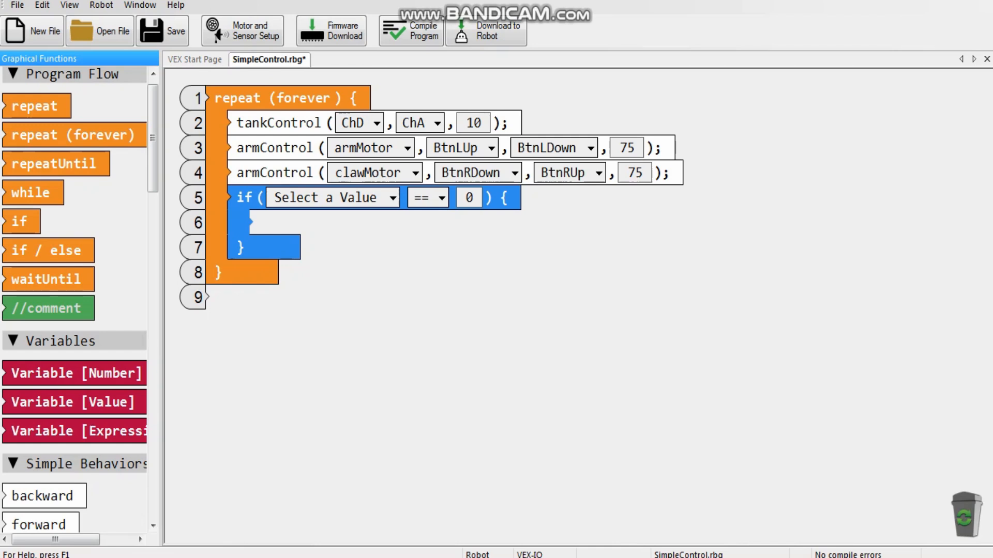
- Set the if condition to getJoystickValue(BtnEUp) equals 1
click(331, 197)
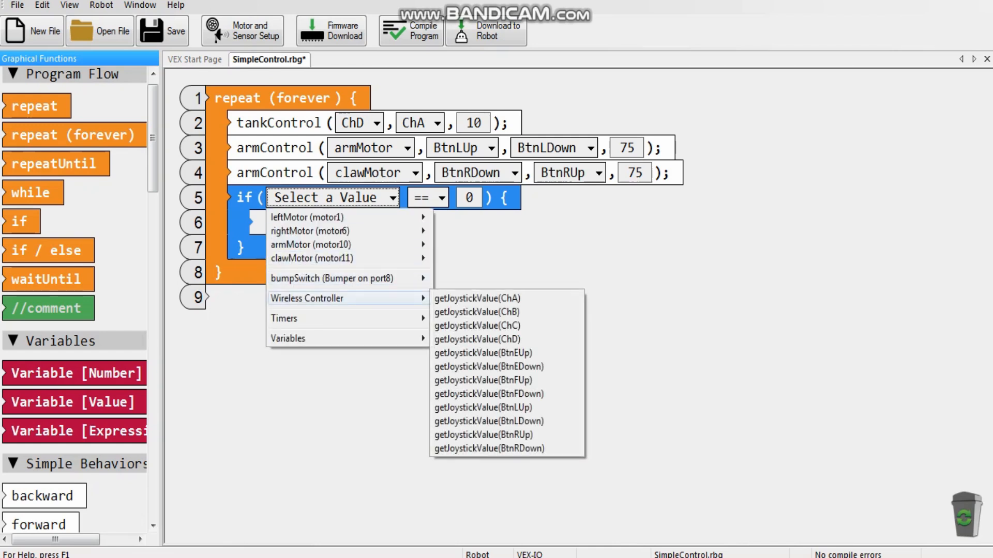
click(483, 352)
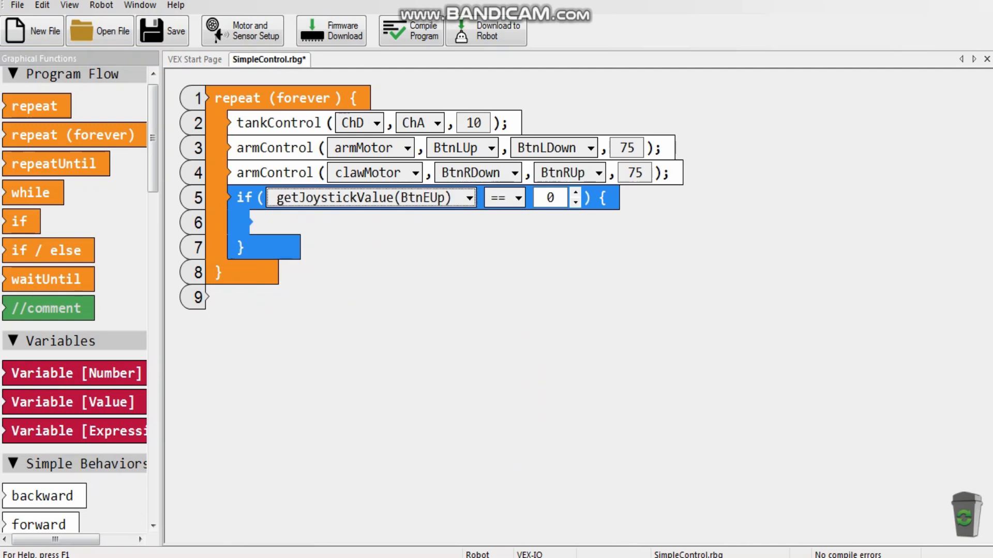
click(550, 197)
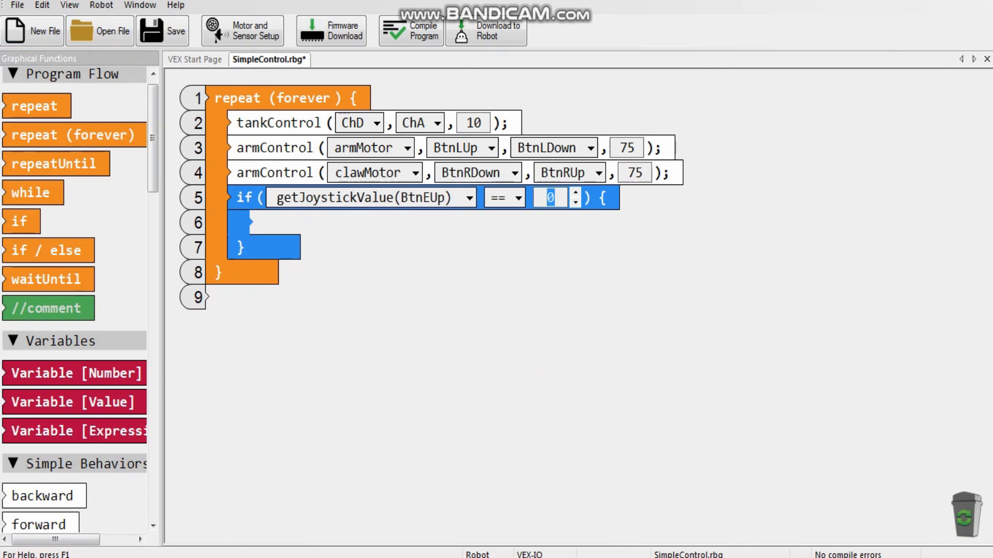
text(1)
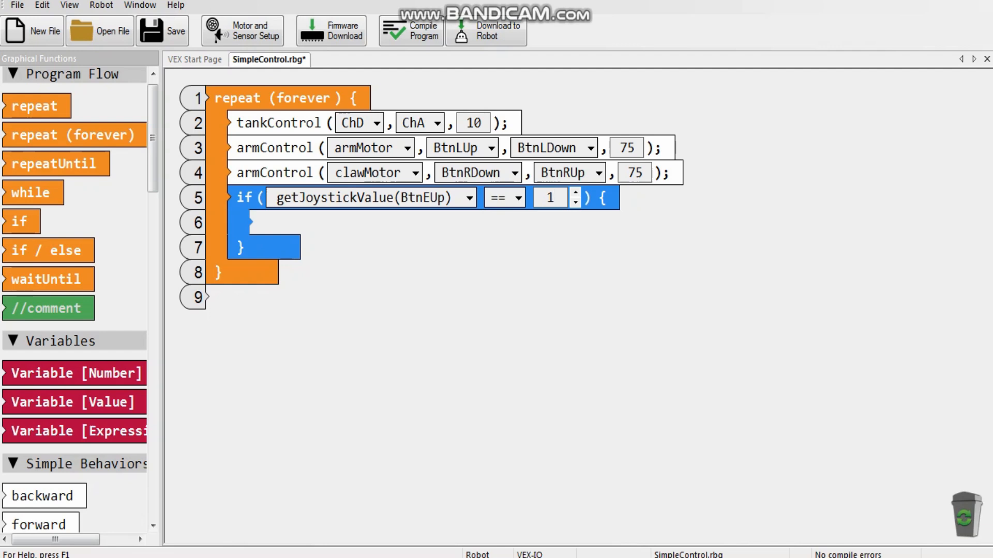
click(550, 198)
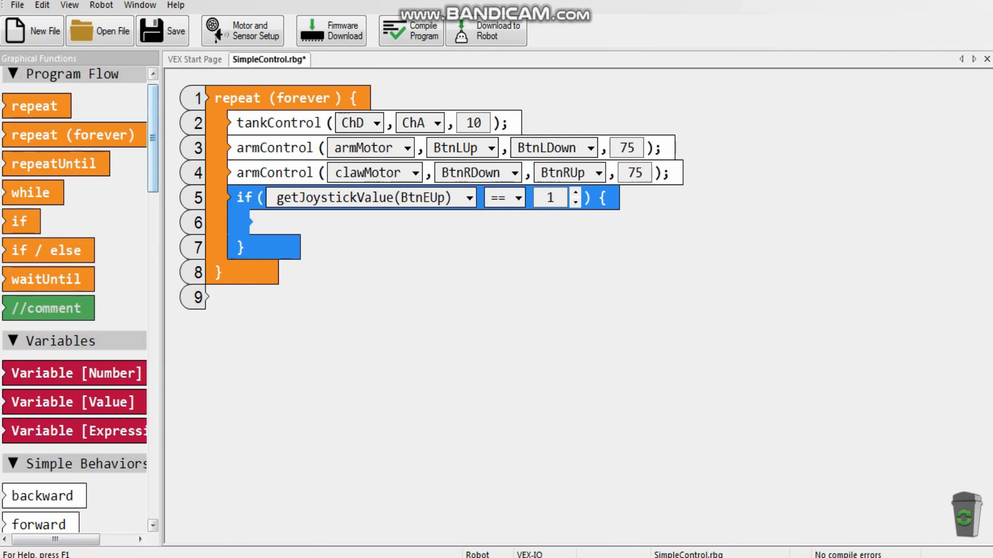
- Make the if body moveMotor(clawMotor, 0.25 rotations, speed 50) to grab
scroll(down, 3)
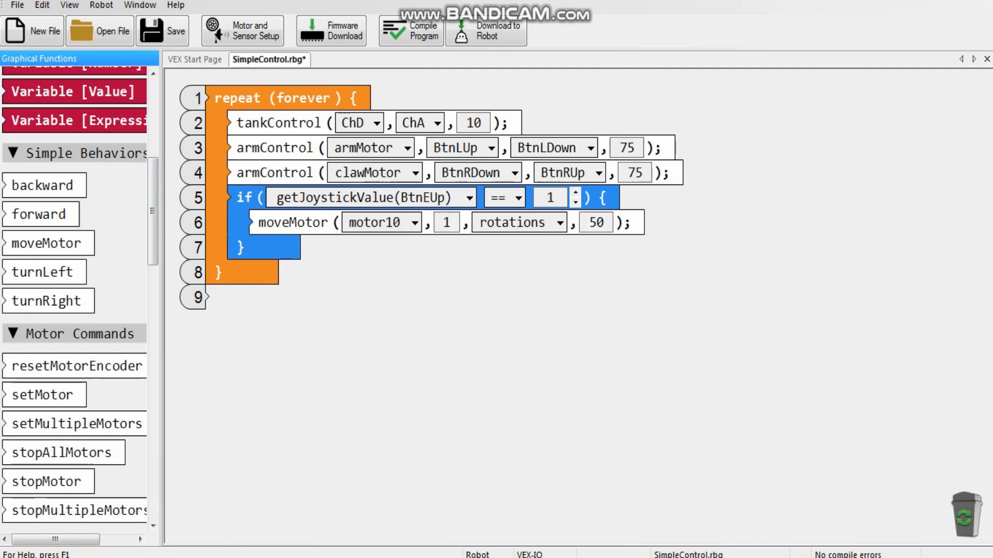
click(416, 223)
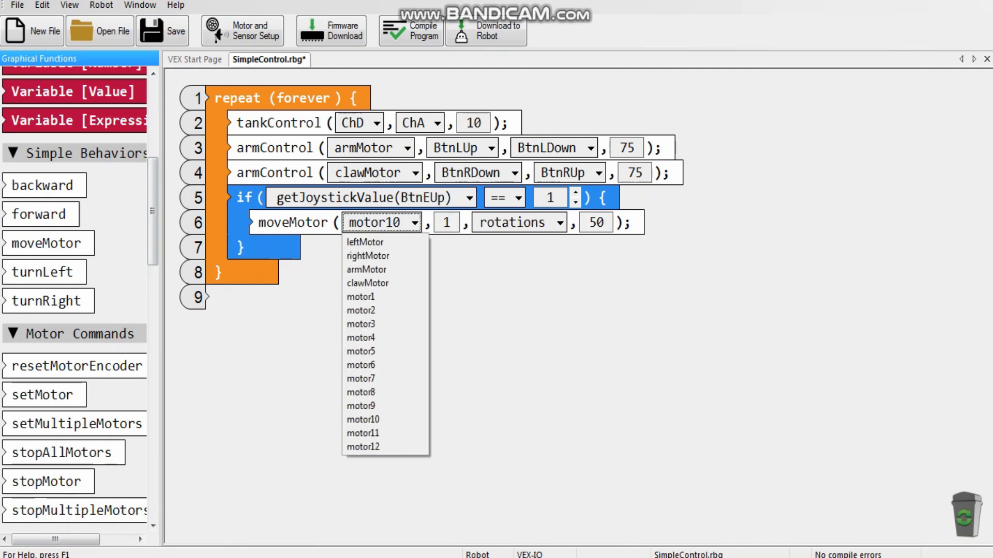
click(367, 284)
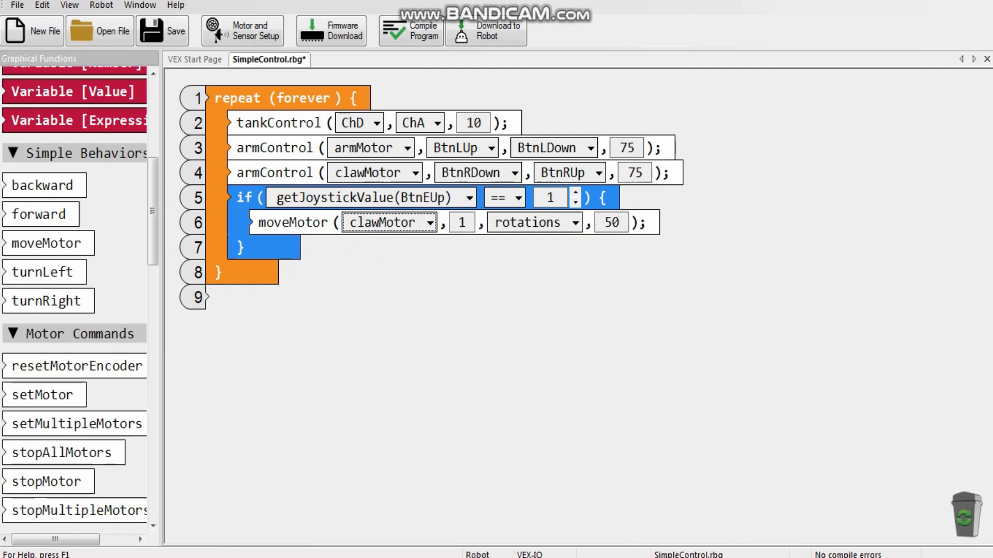
text(90)
click(461, 223)
text(0.25)
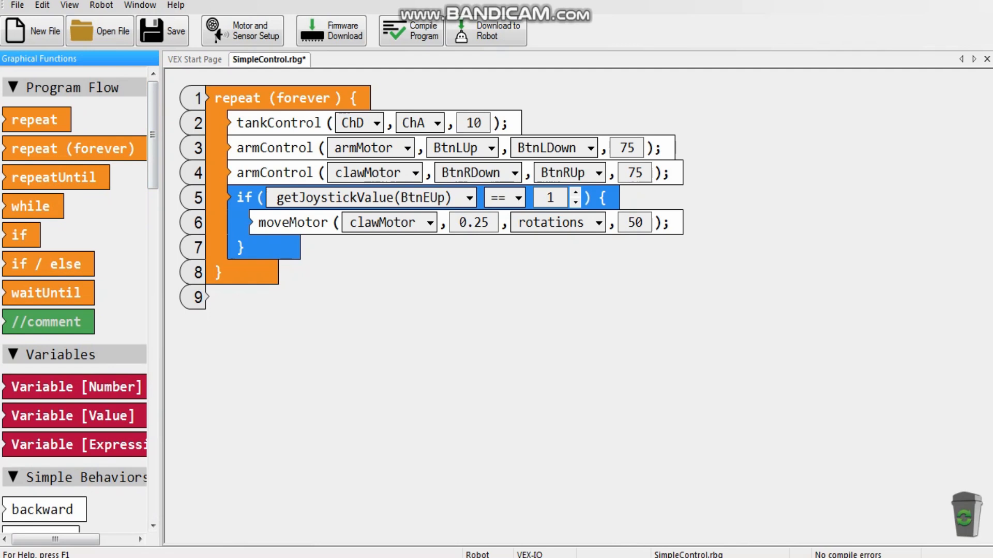
- Add wait(1 second) and moveMotor(armMotor, 2.5 rotations, speed 50) after the claw grab
scroll(down, 3)
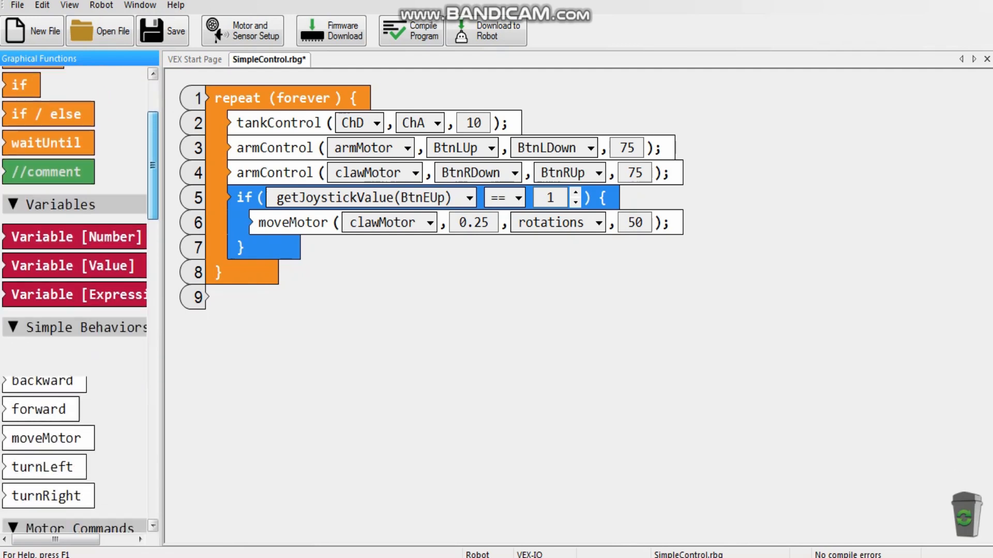
scroll(down, 3)
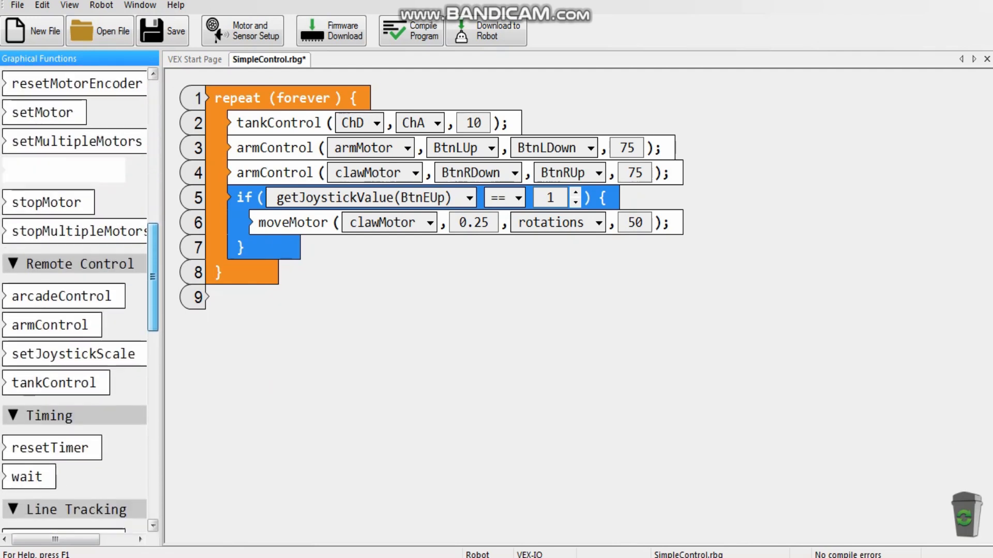
scroll(down, 3)
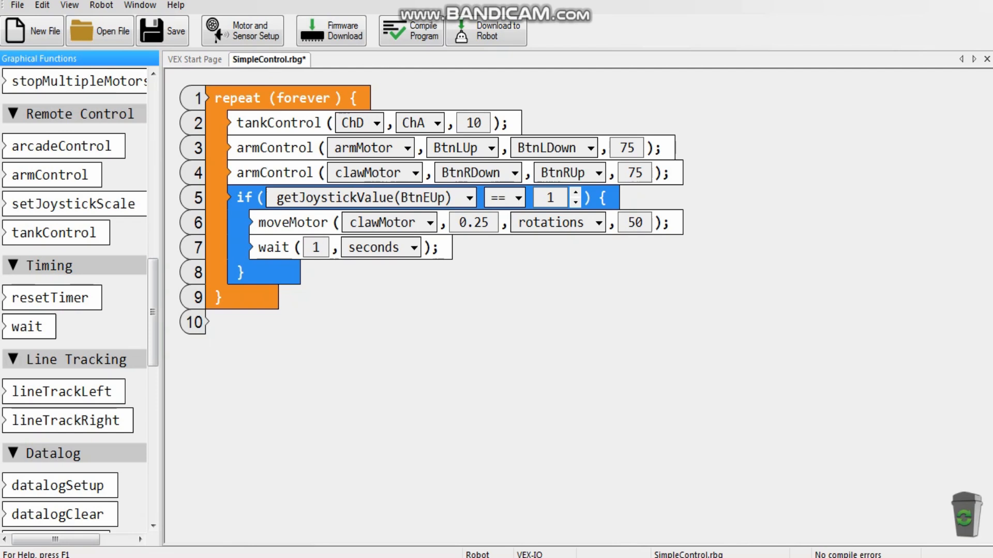
scroll(down, 3)
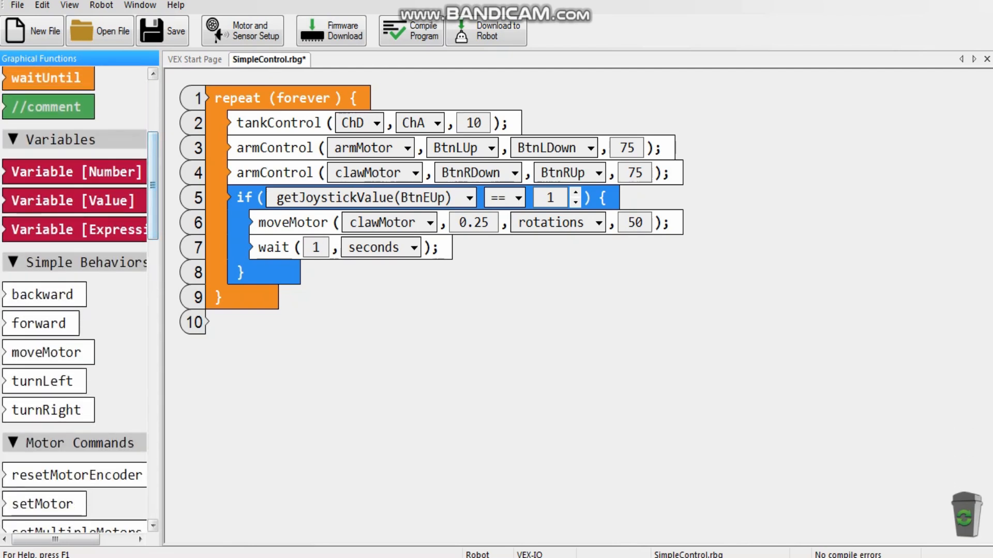
click(192, 272)
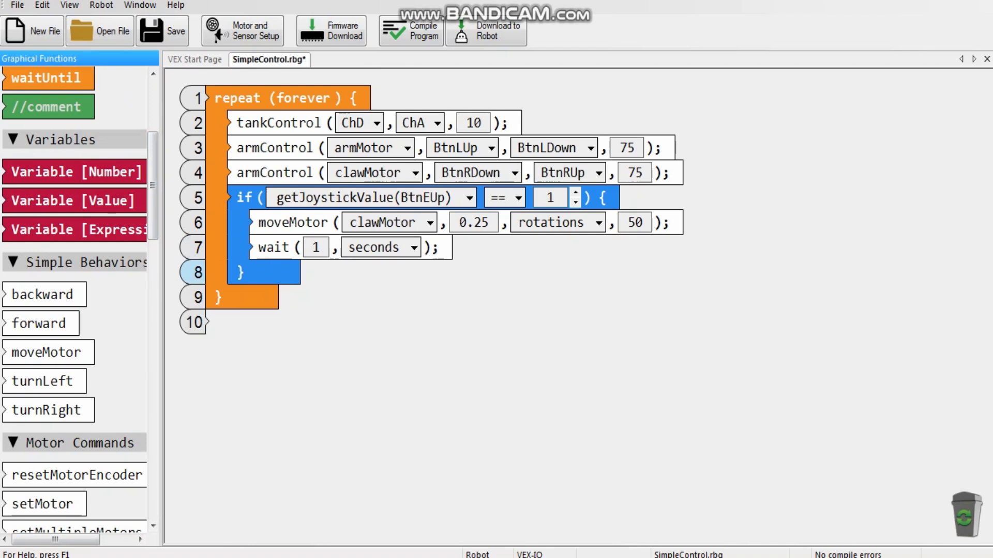
click(415, 272)
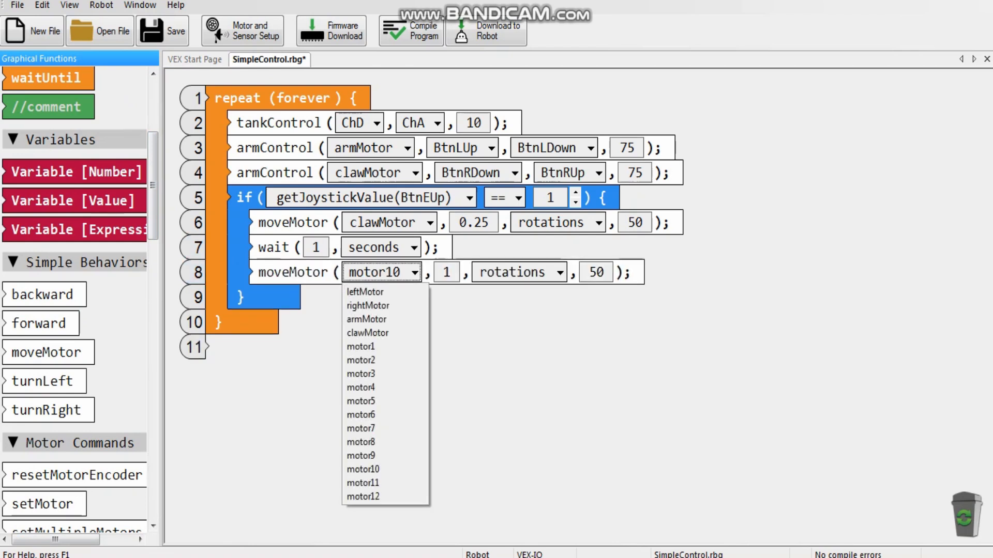
click(366, 320)
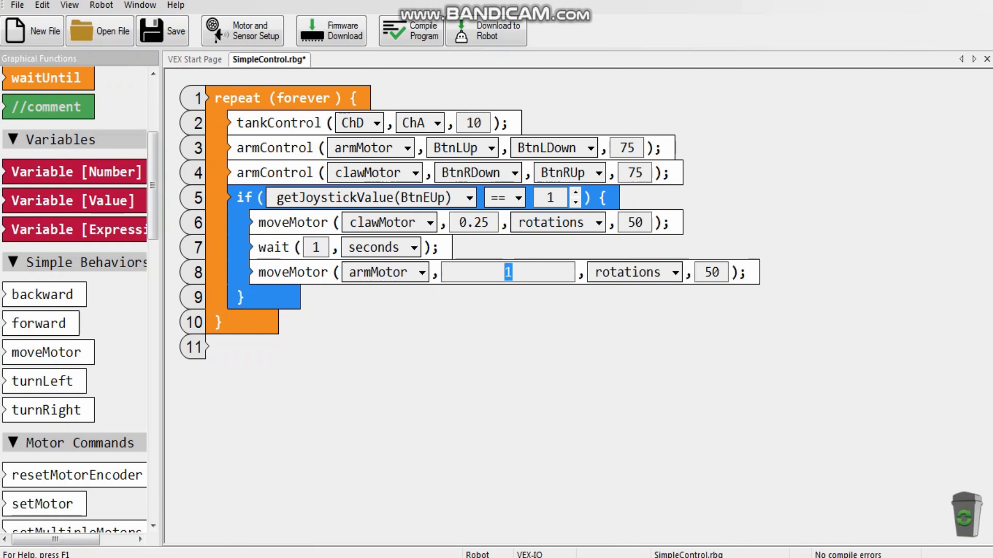
text(2)
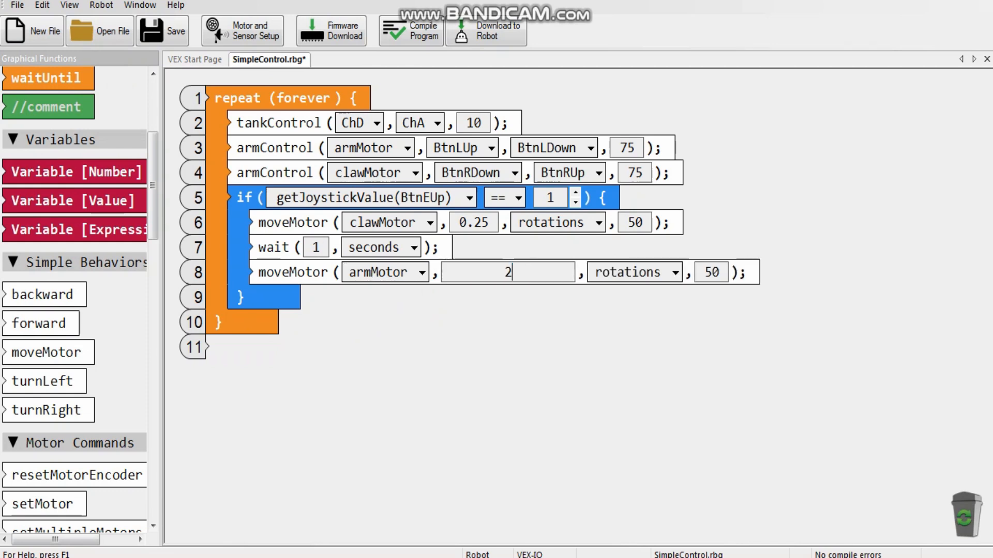
text(.5)
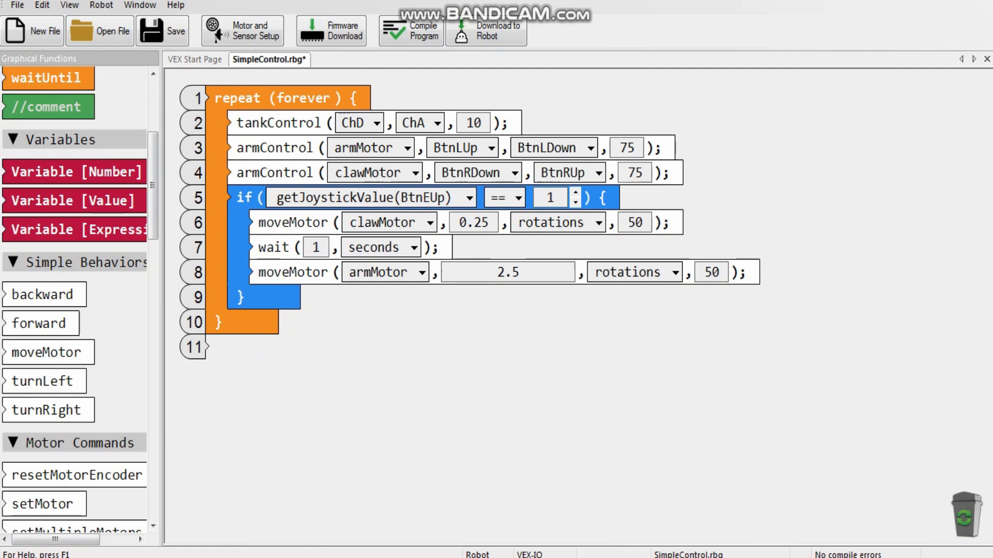
- Add a 1-second wait and moveMotor(clawMotor, -0.25 rotations) to release
scroll(down, 3)
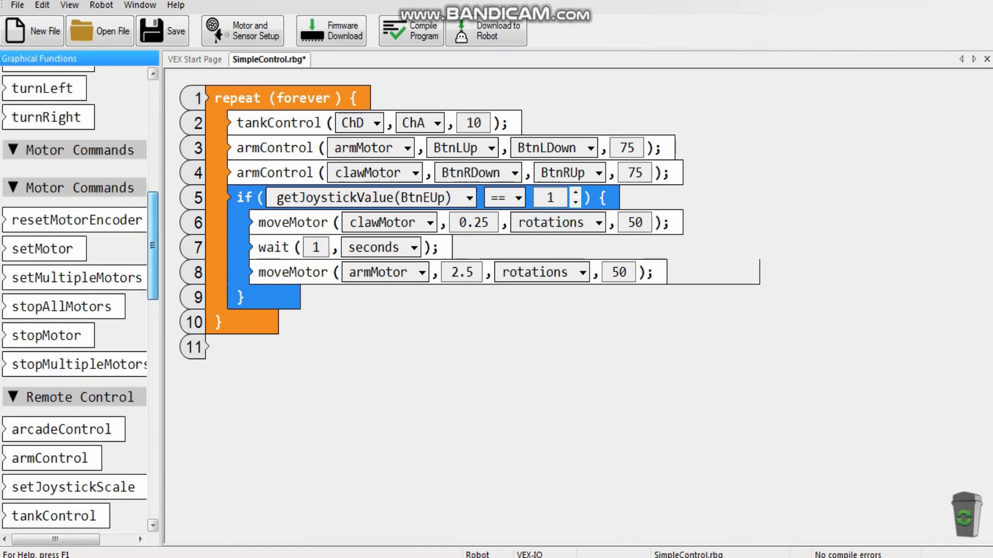
scroll(down, 3)
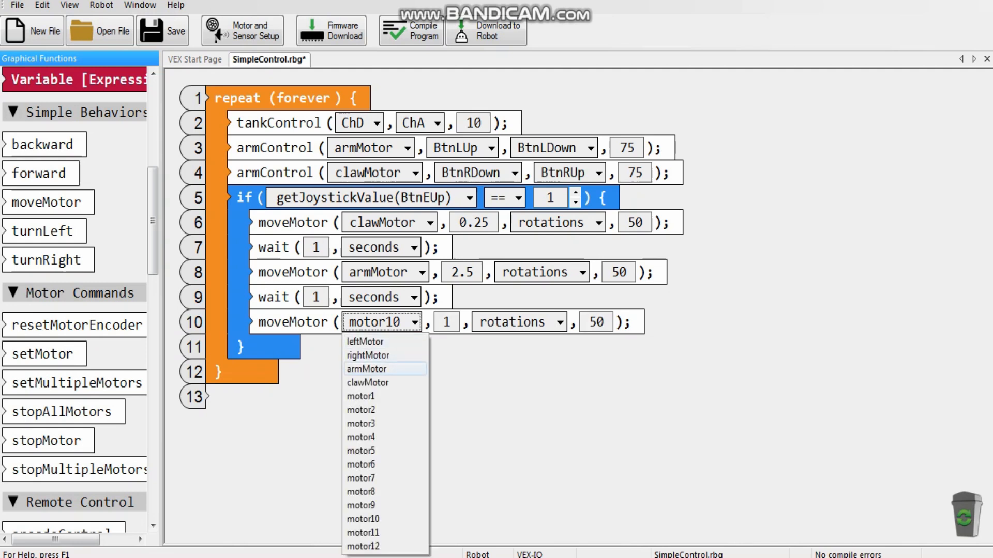
click(367, 383)
text(-)
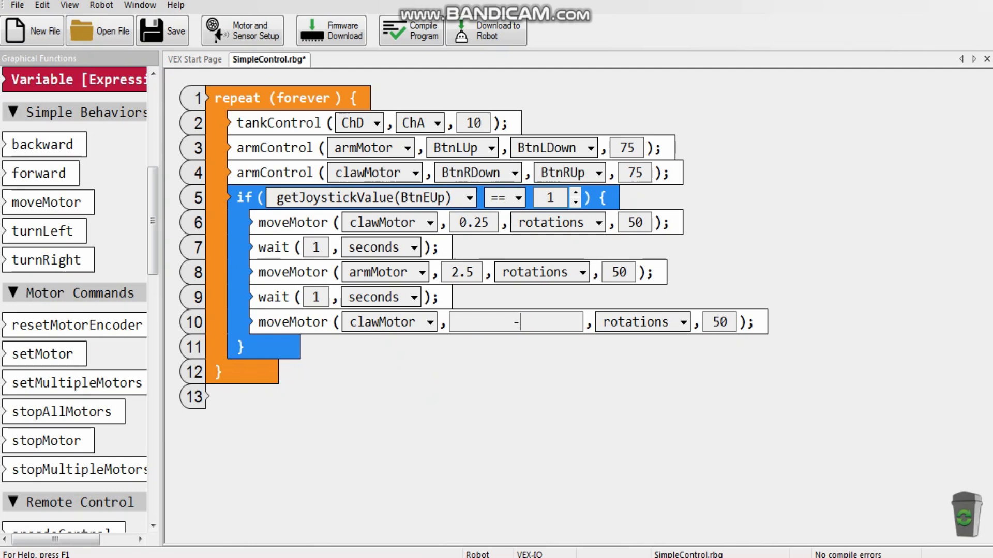
text(0.25)
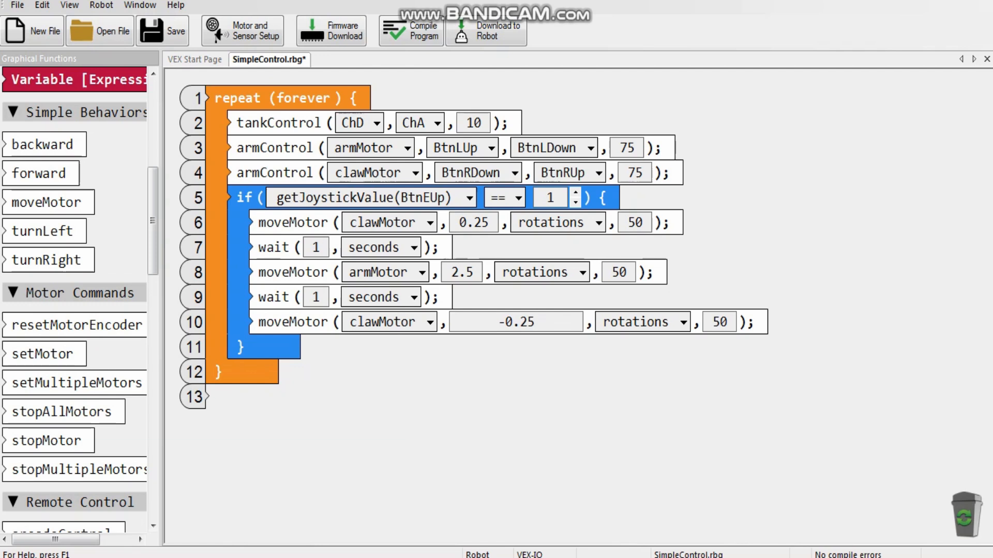
click(515, 322)
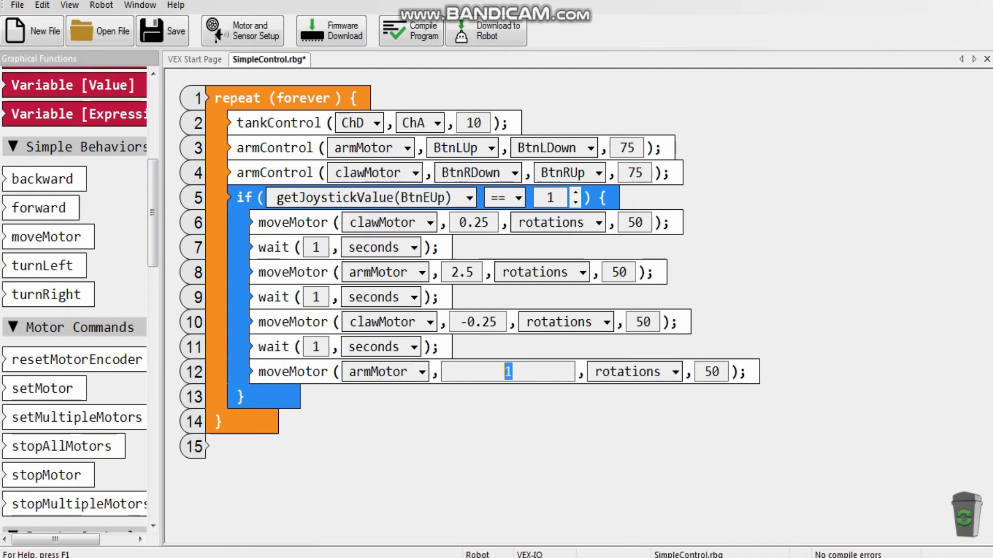
- Set the final arm move to -2.5 rotations and start downloading to the robot
text(-)
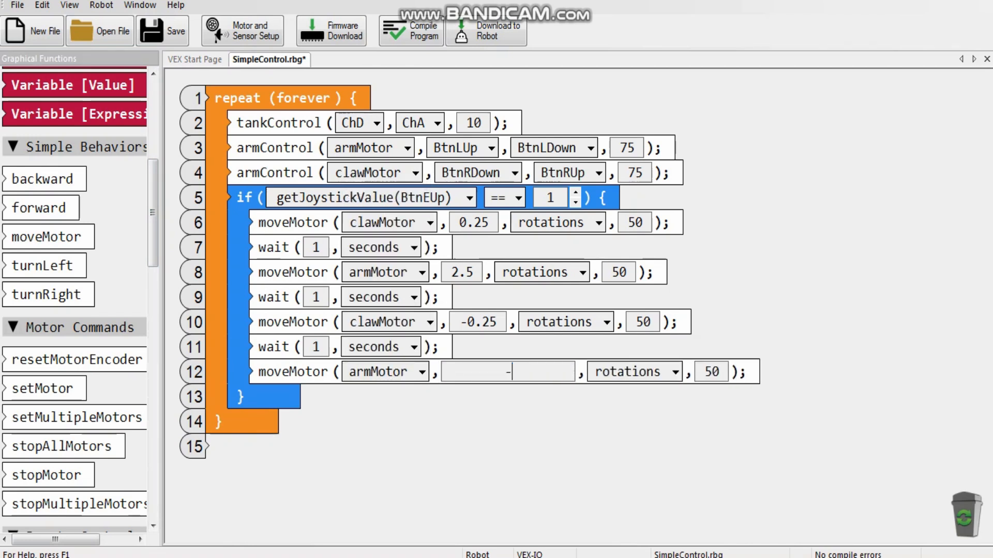
text(2.5)
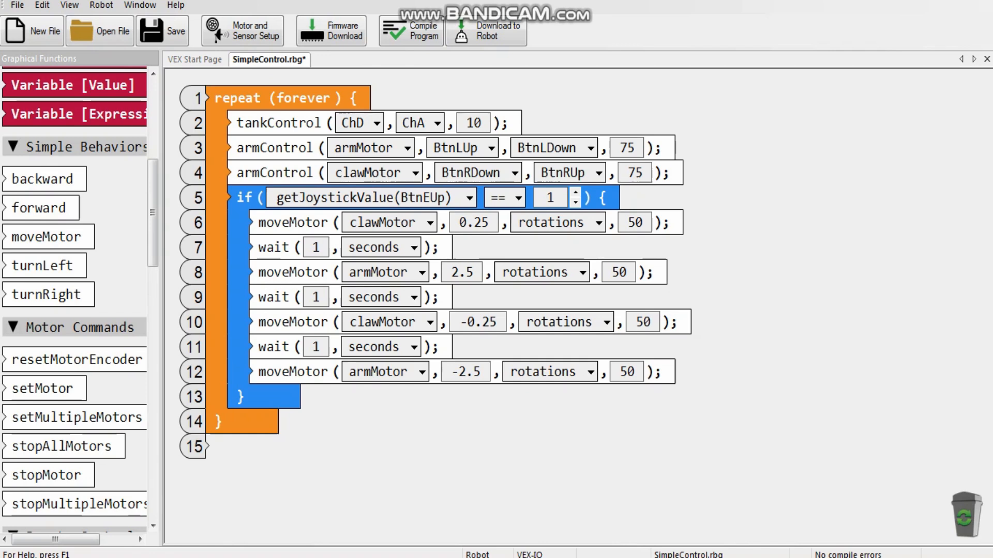
click(497, 31)
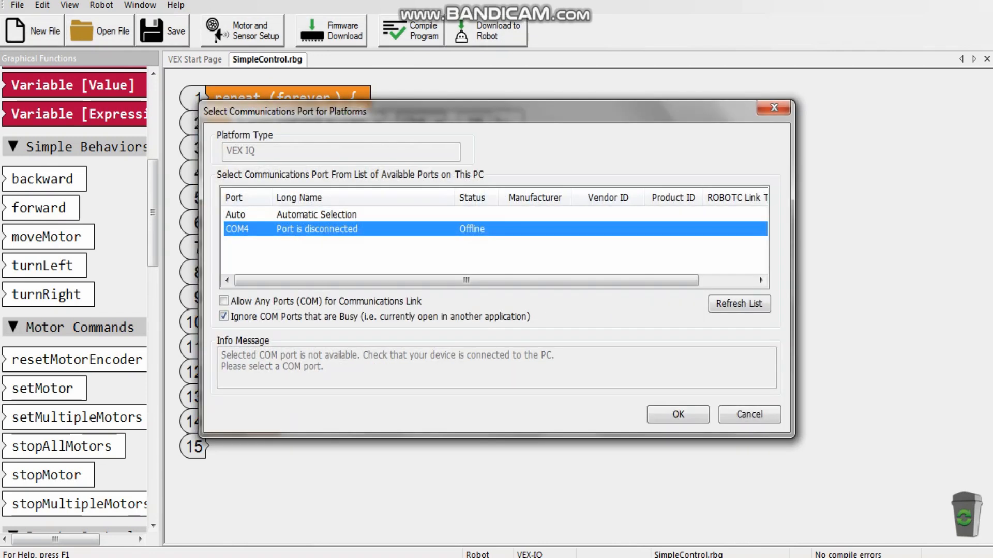